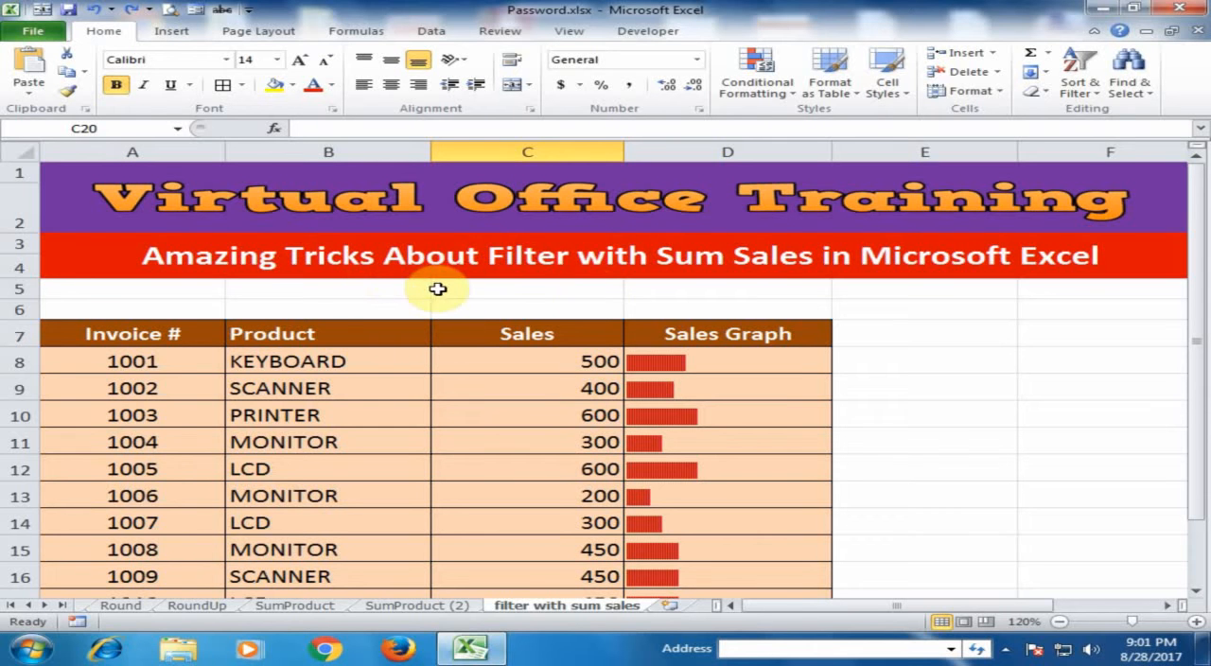
pyautogui.moveTo(729, 288)
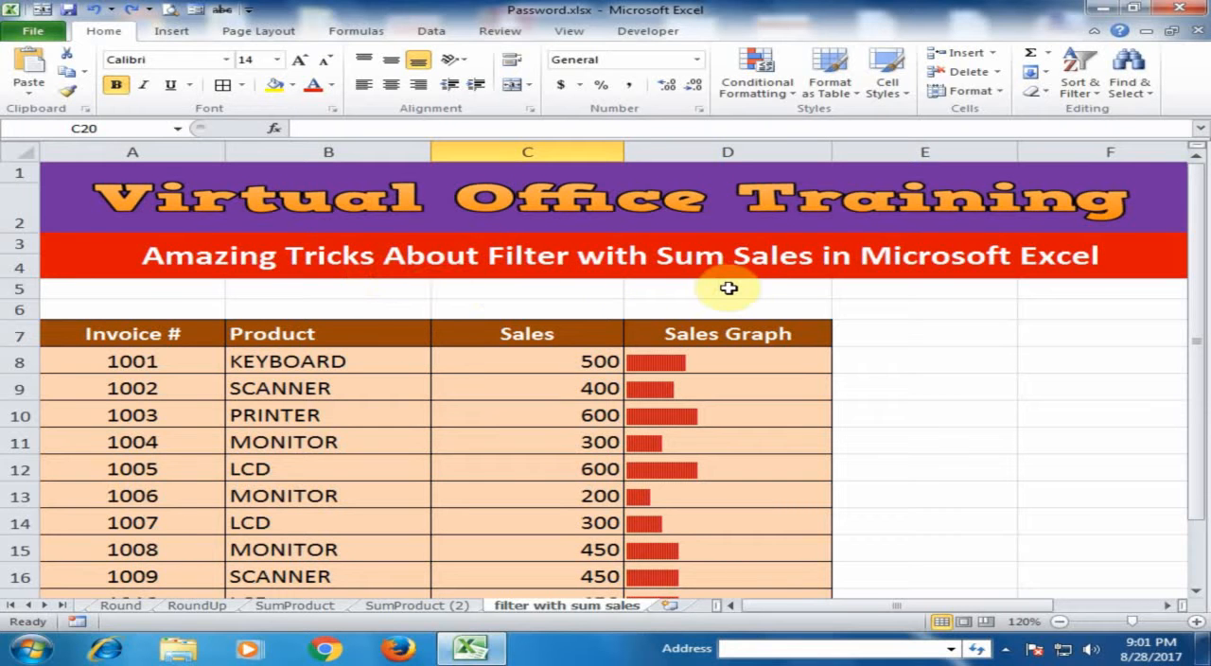
pyautogui.moveTo(121, 280)
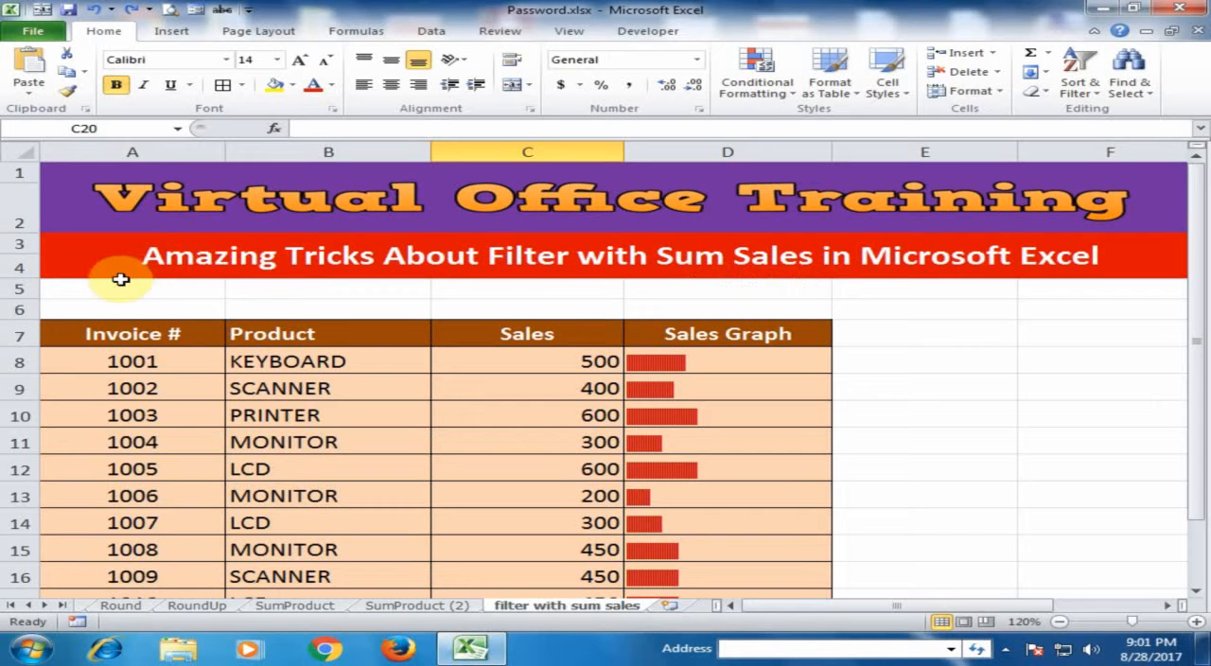
pyautogui.moveTo(325, 337)
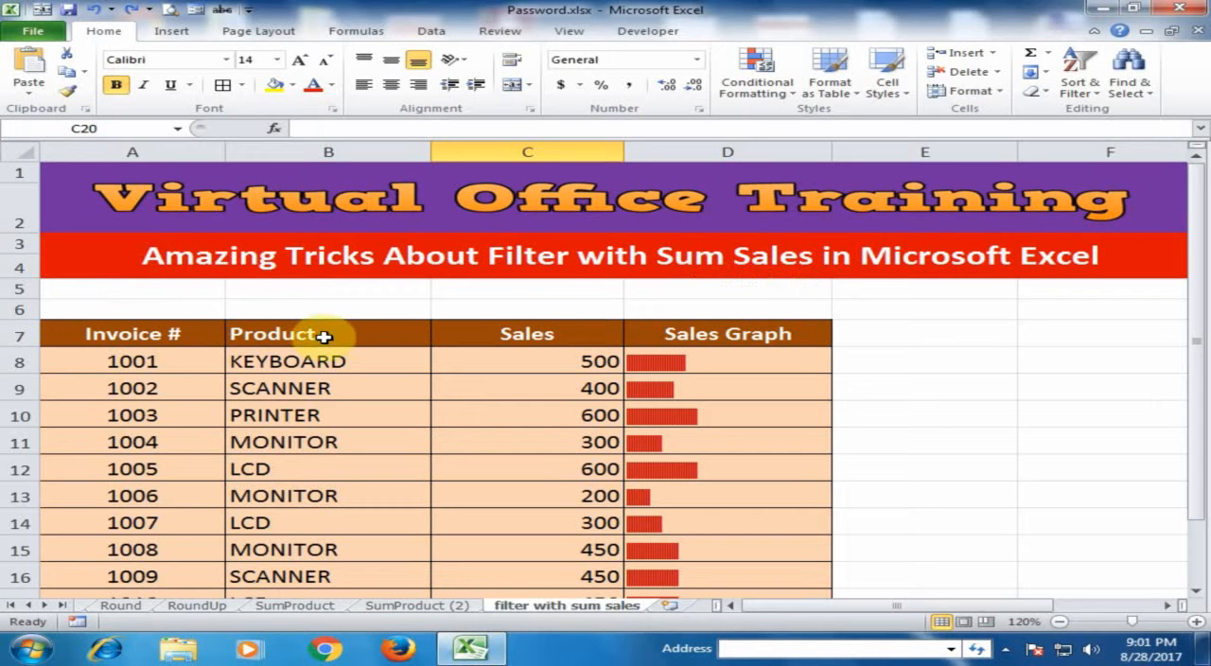
pyautogui.moveTo(729, 333)
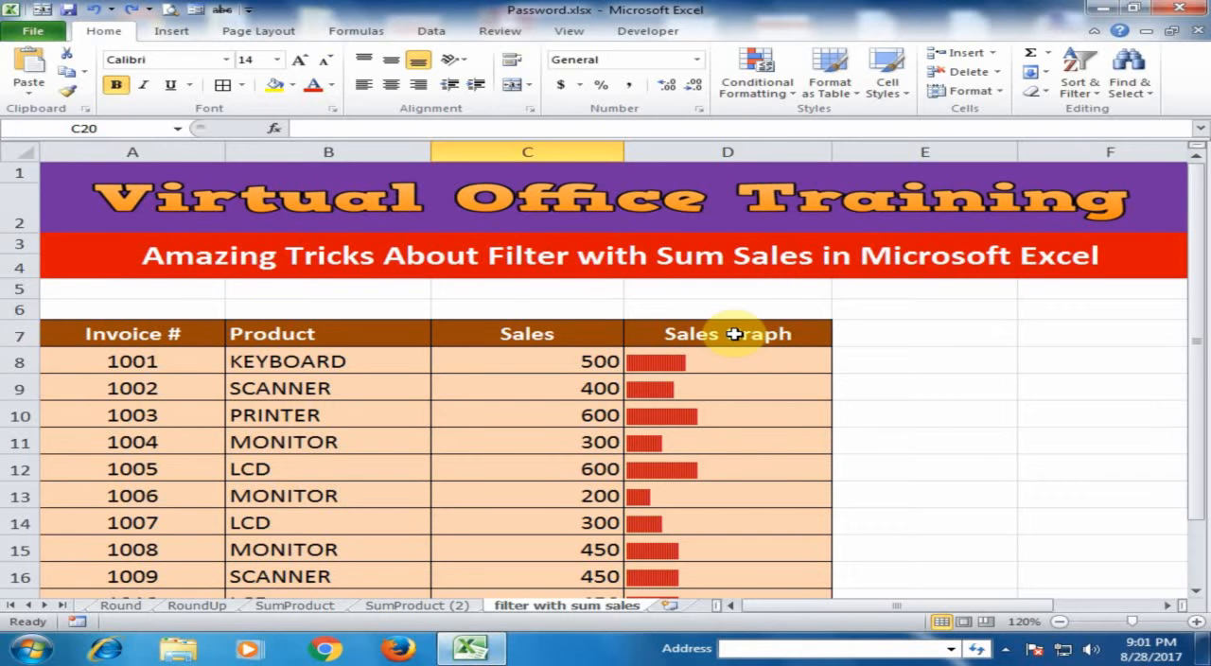
# Enter =SUM(C8:C17) in Total Sales cell C20, giving 4250.
pyautogui.scroll(-3)
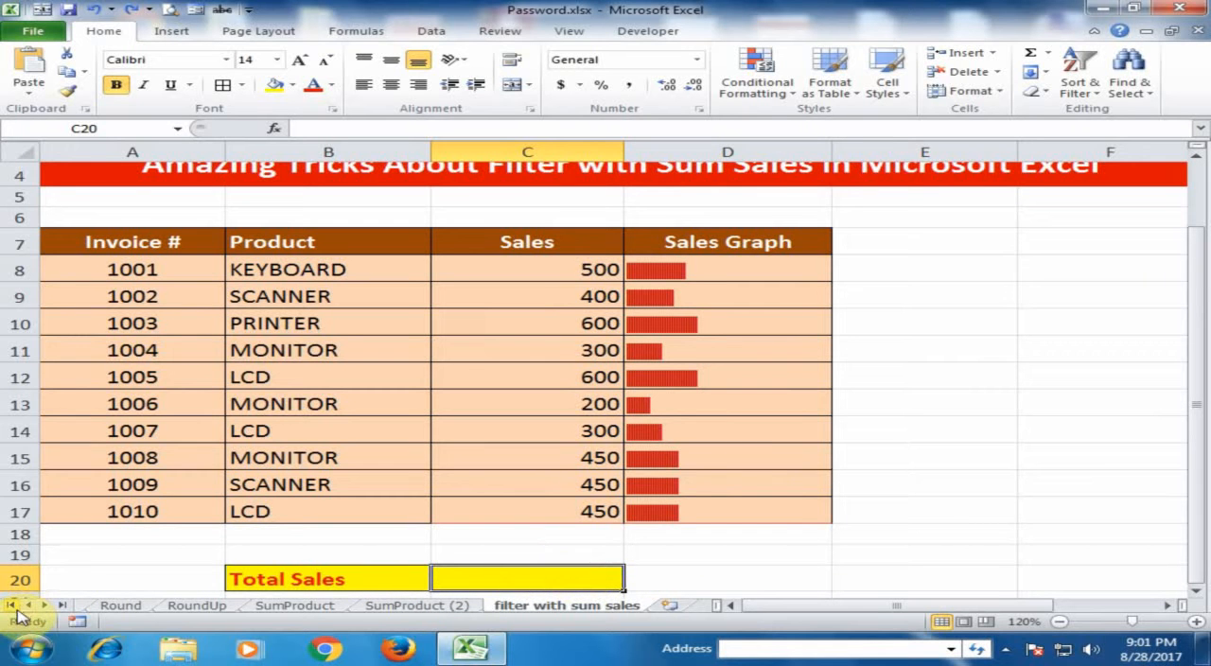
pyautogui.write('=sum')
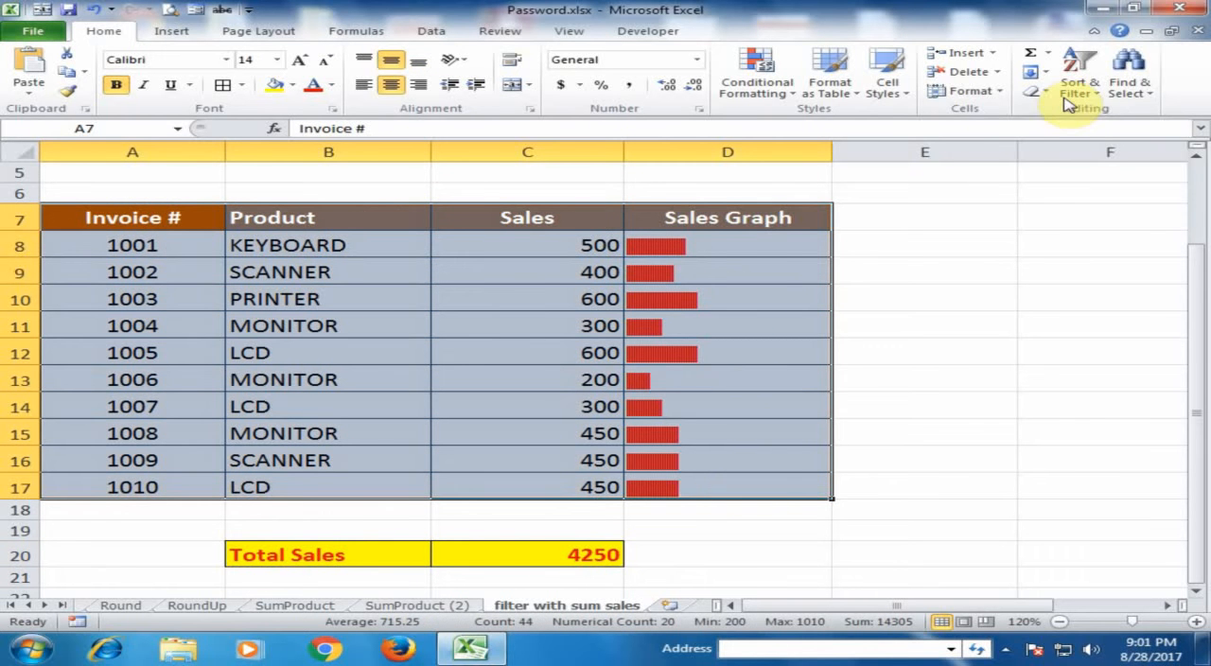
# Turn on AutoFilter and keep only LCD in the Product column; total stays 4250.
pyautogui.click(1078, 85)
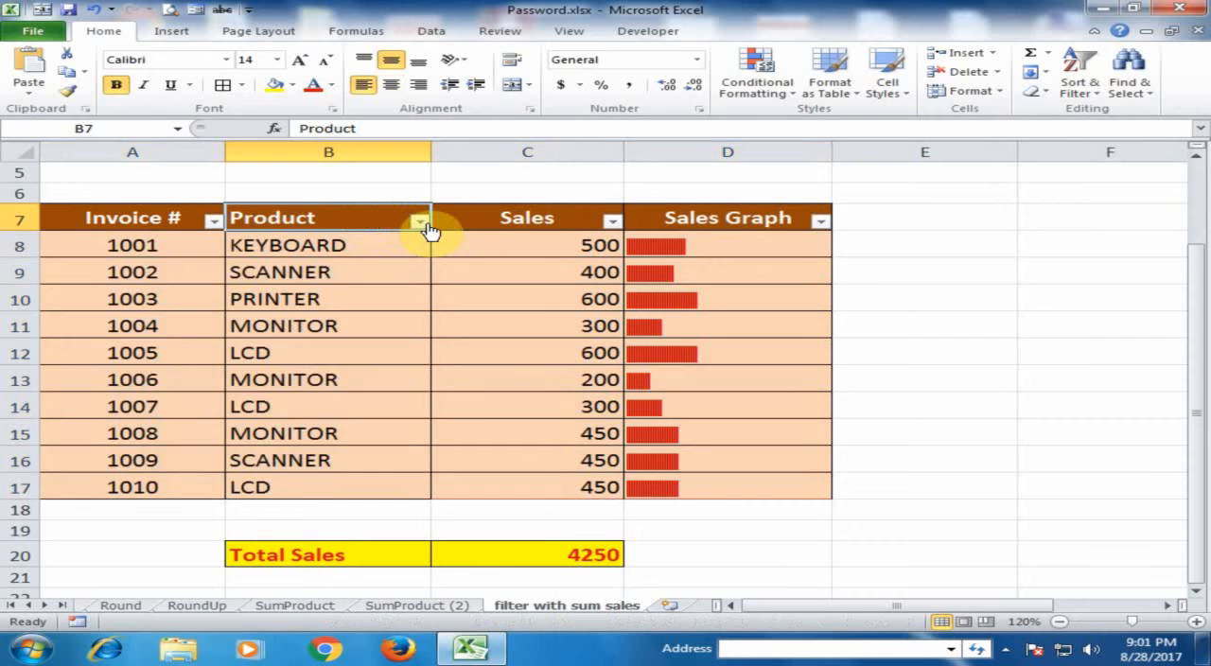
pyautogui.click(420, 220)
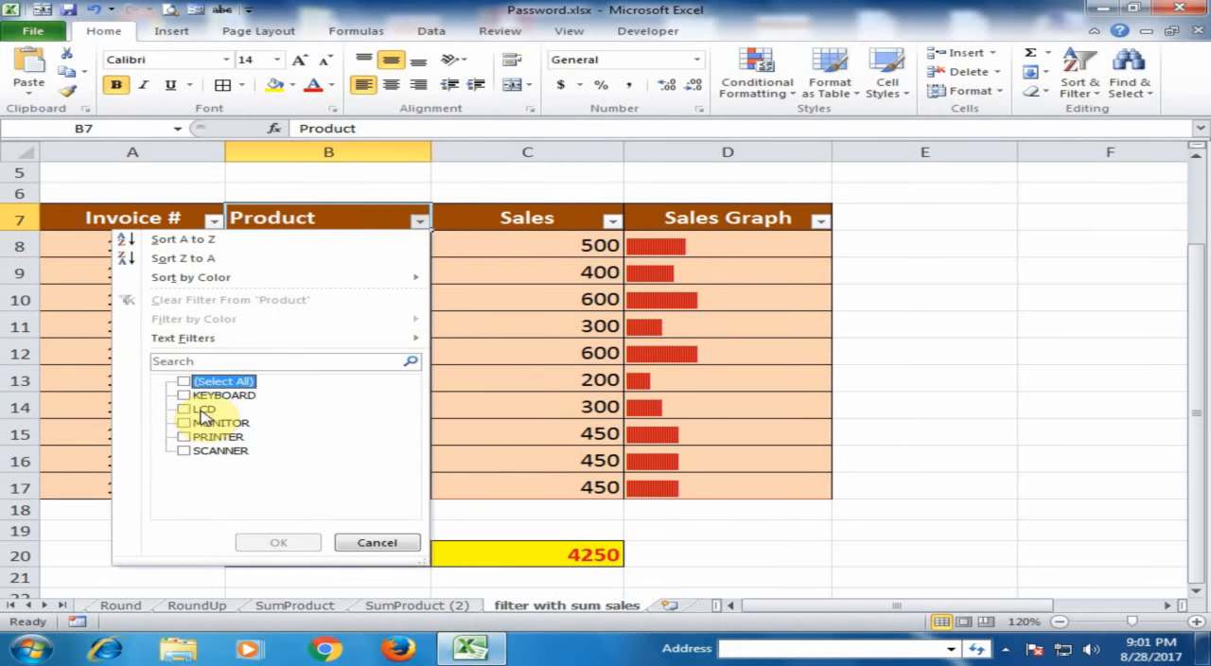
pyautogui.click(184, 409)
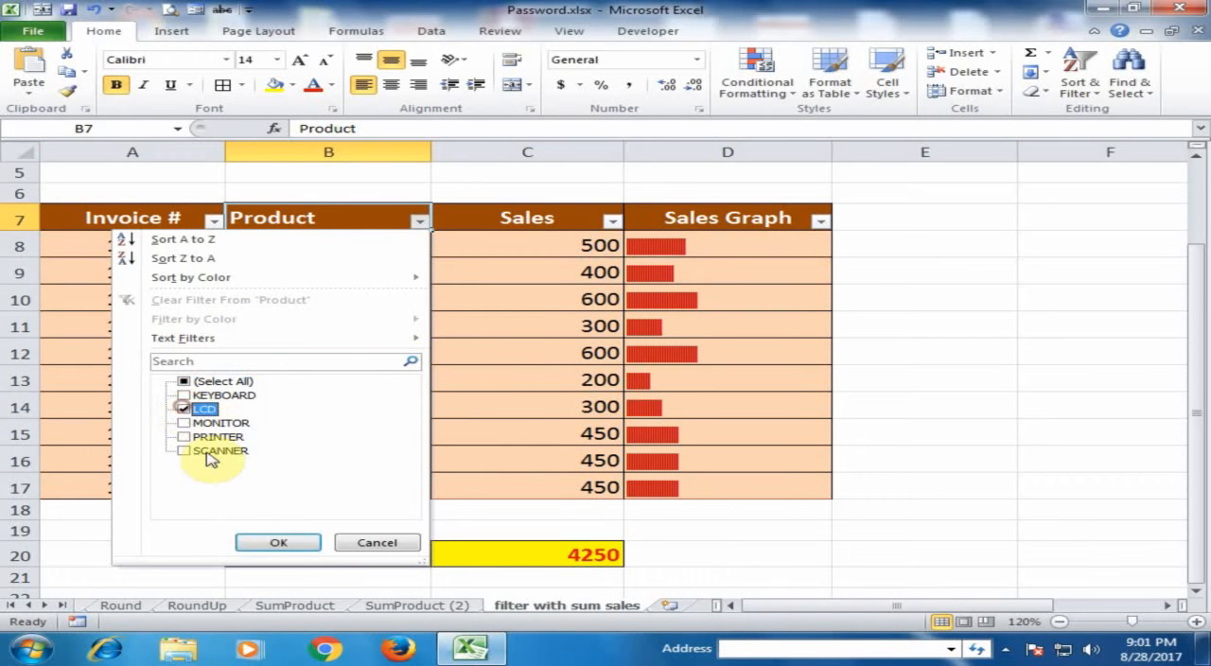
pyautogui.click(276, 541)
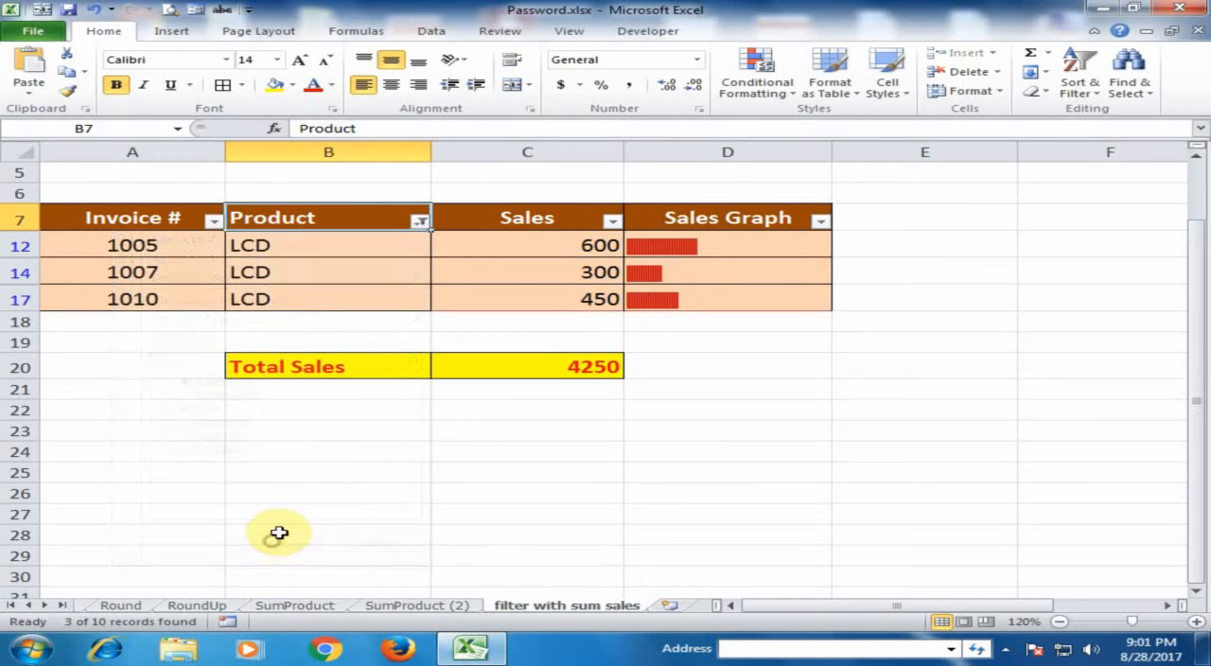
pyautogui.moveTo(361, 358)
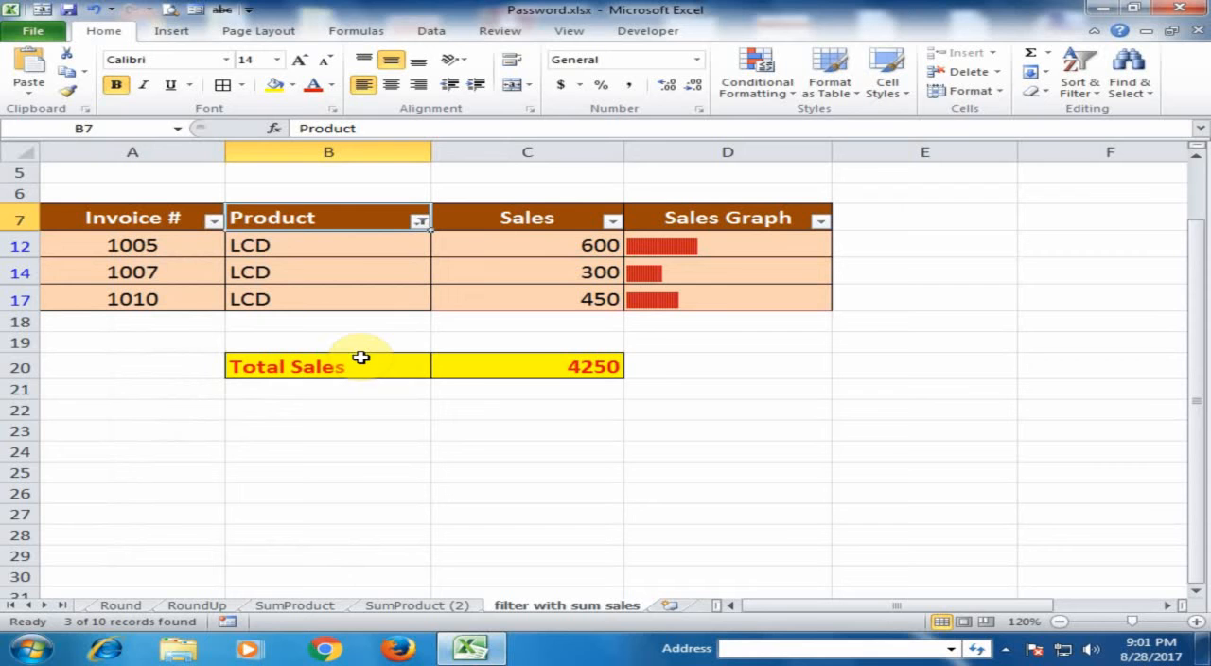
pyautogui.moveTo(530, 367)
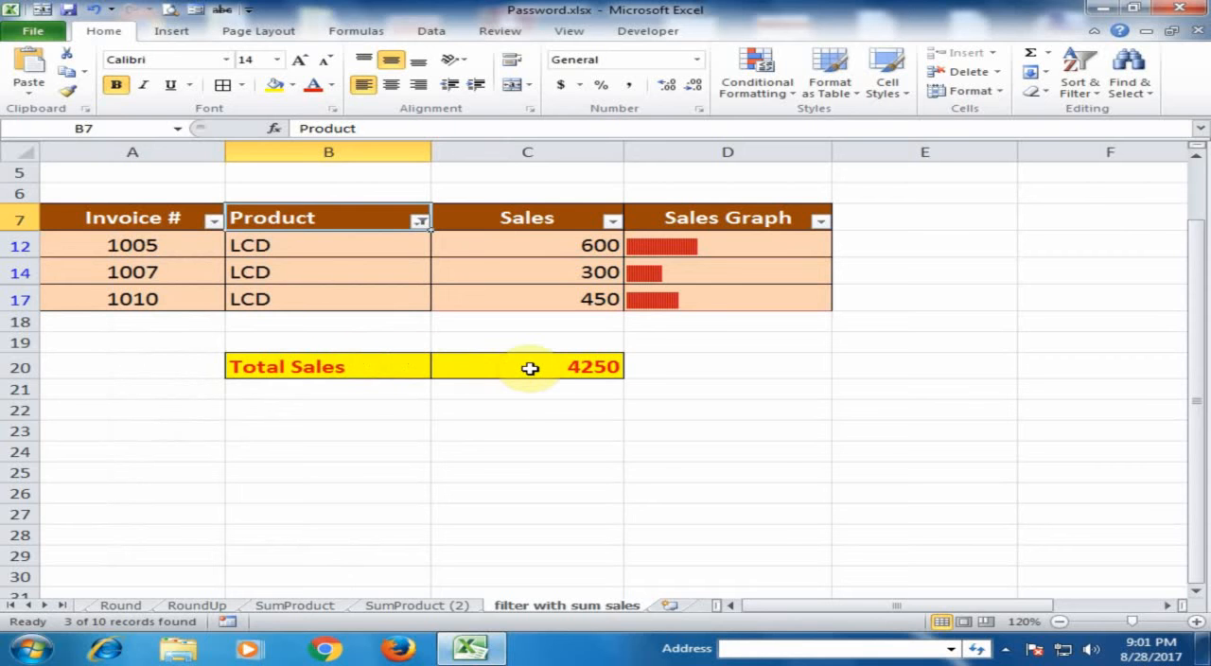
# Switch the Product filter to MONITOR, then clear it so all ten rows show with total 4250.
pyautogui.click(526, 367)
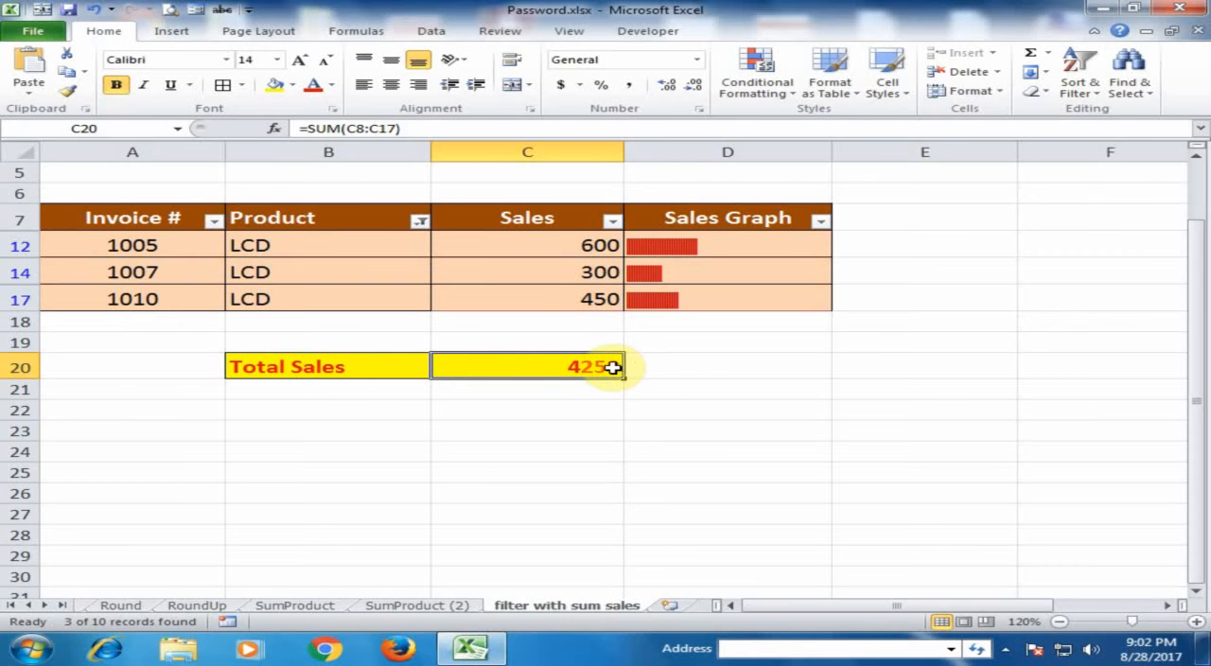
pyautogui.moveTo(613, 369)
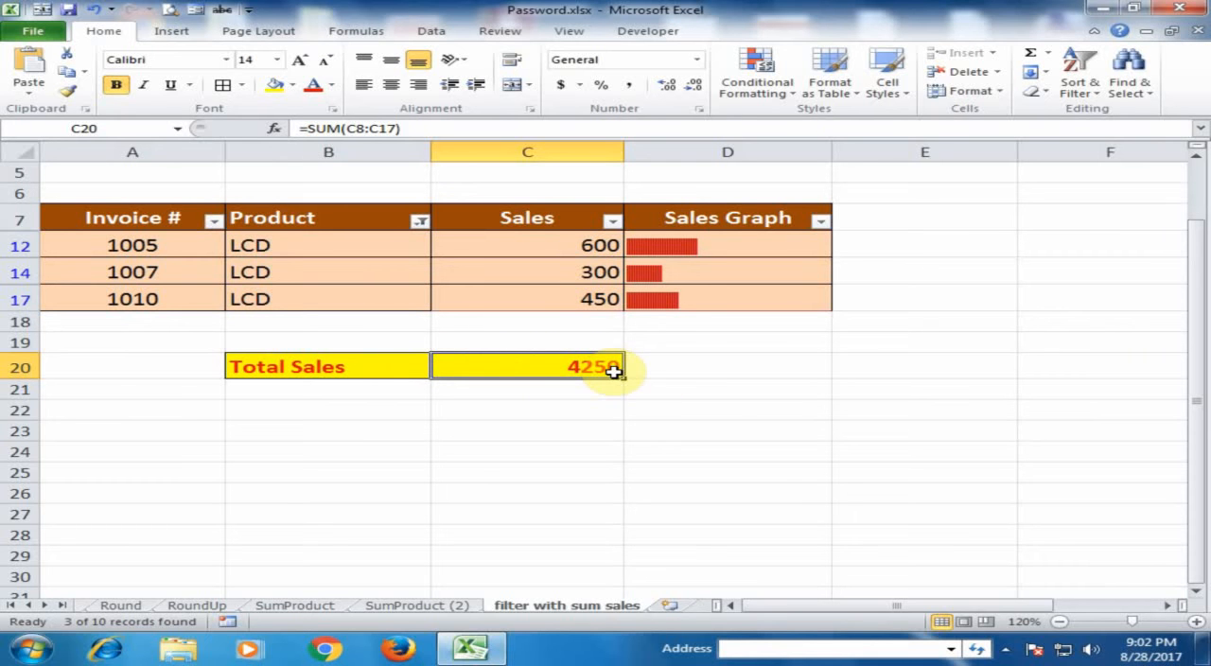
pyautogui.moveTo(625, 371)
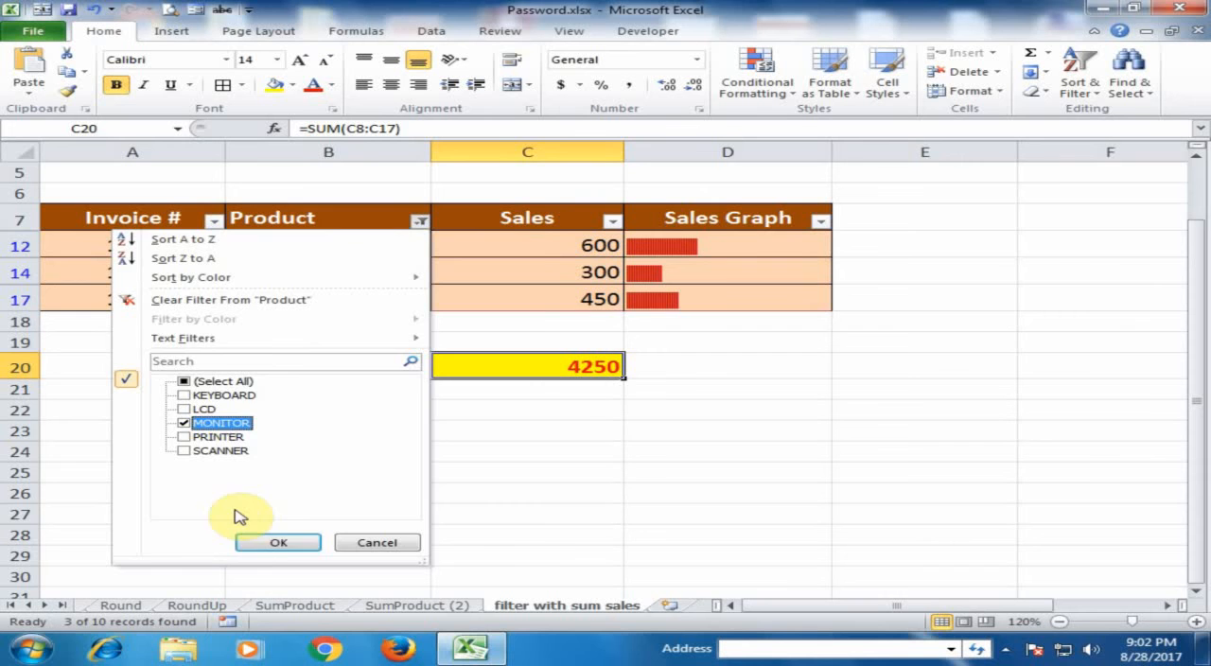
pyautogui.click(277, 542)
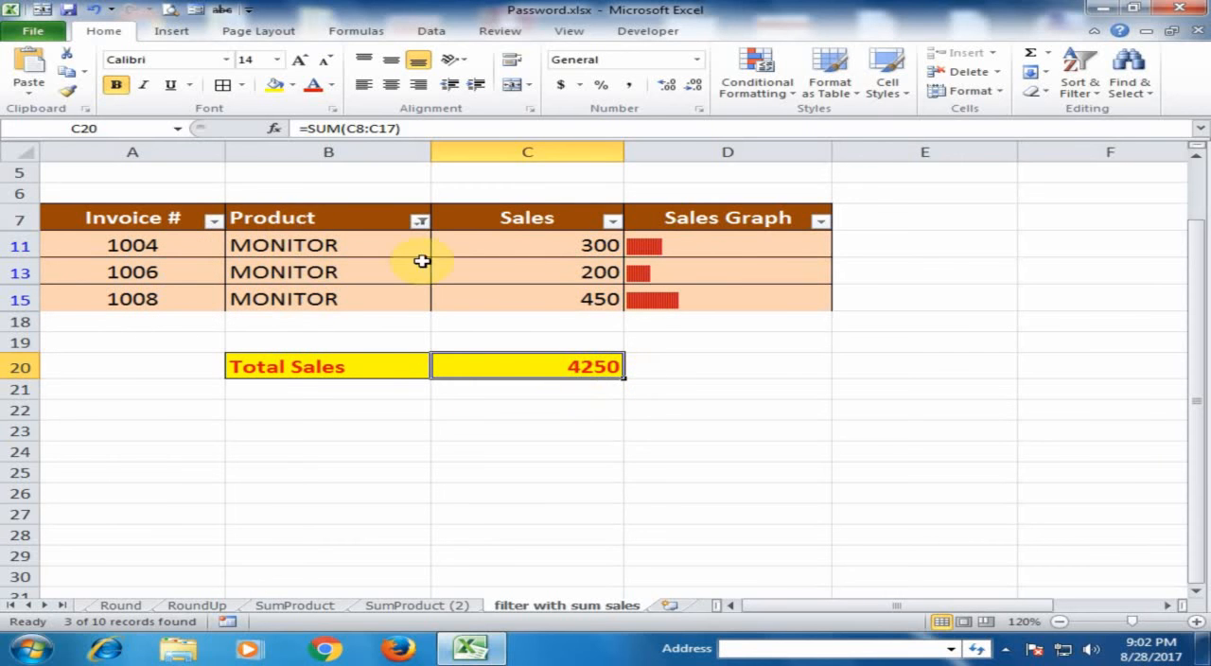
pyautogui.moveTo(611, 367)
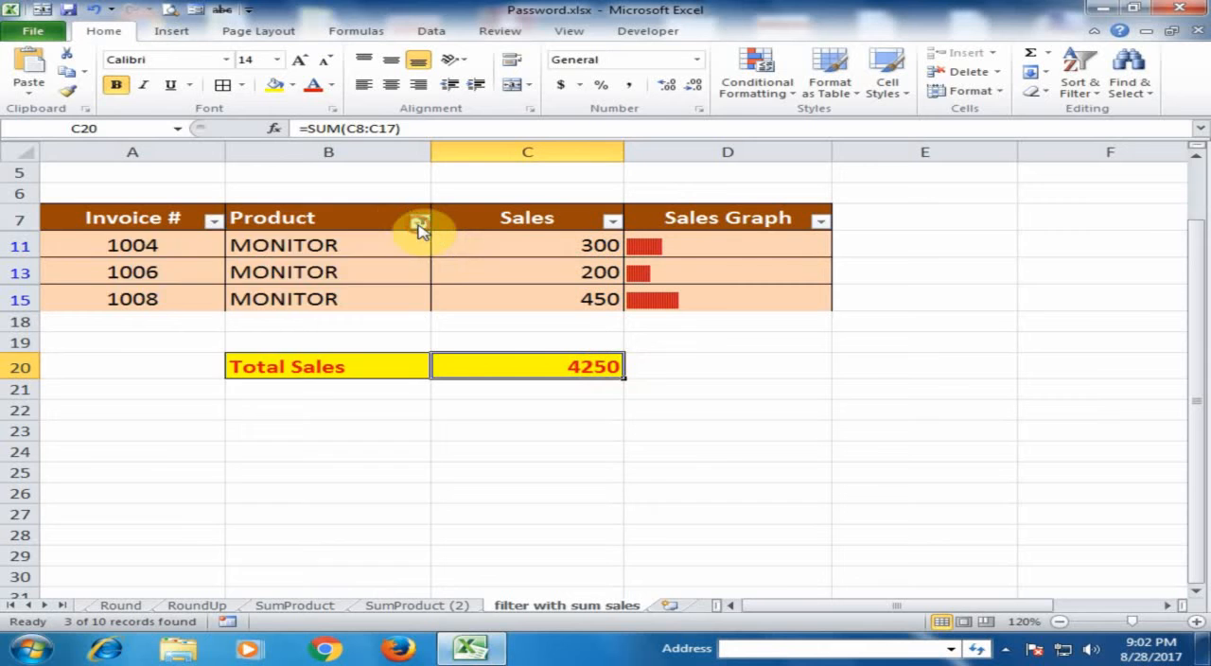
pyautogui.click(417, 219)
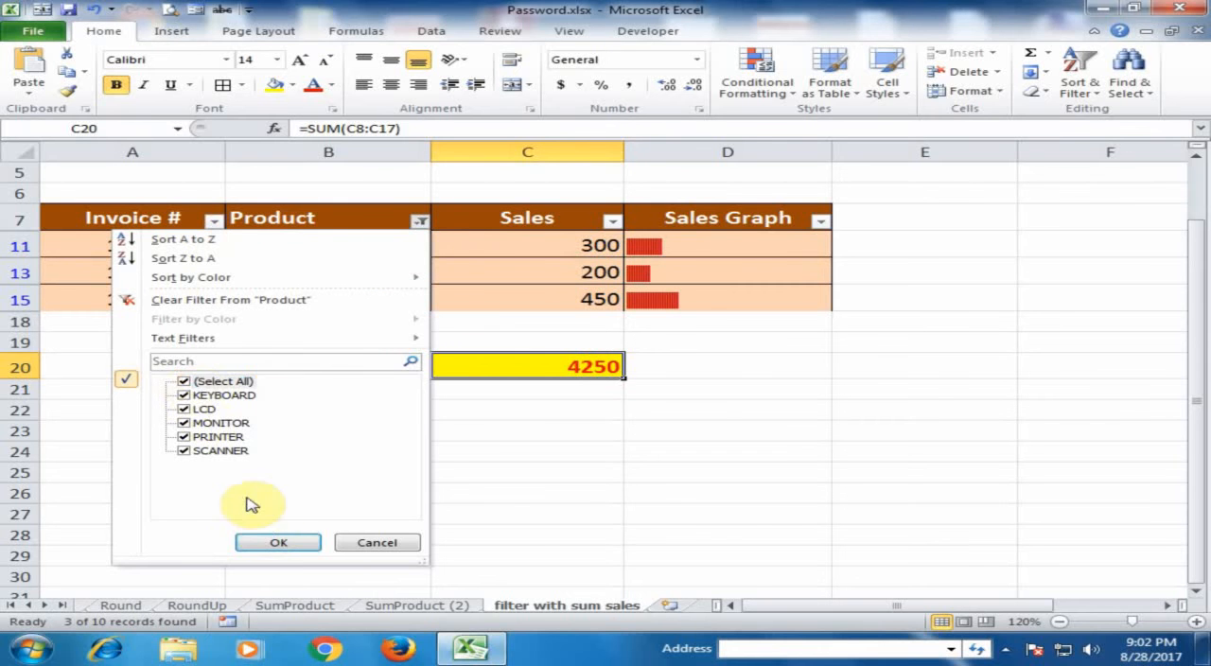
pyautogui.click(276, 541)
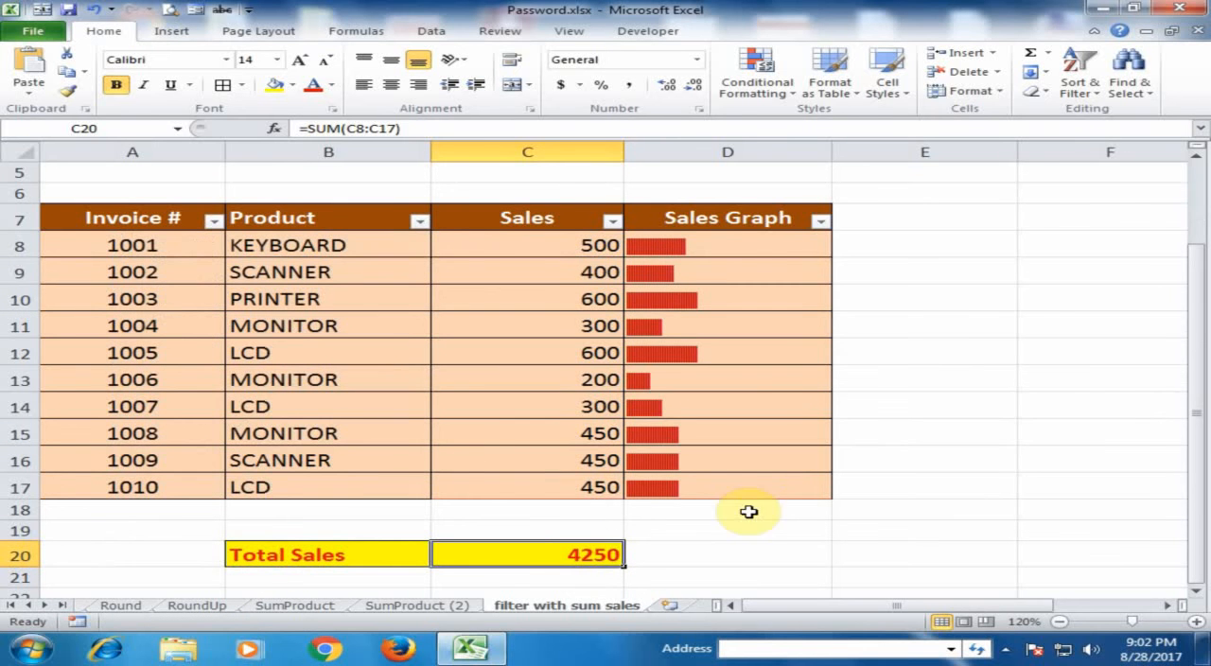
pyautogui.moveTo(564, 549)
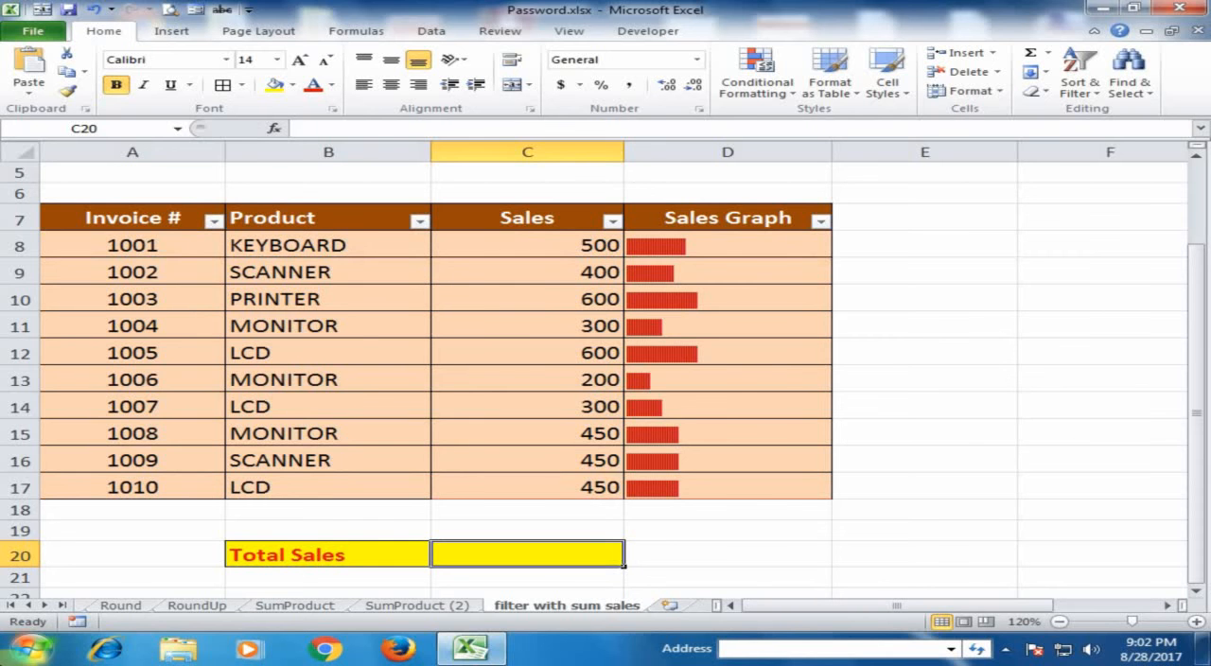
# Replace C20's sum with =SUBTOTAL(9,C8:C17), still showing 4250.
pyautogui.write('=sub')
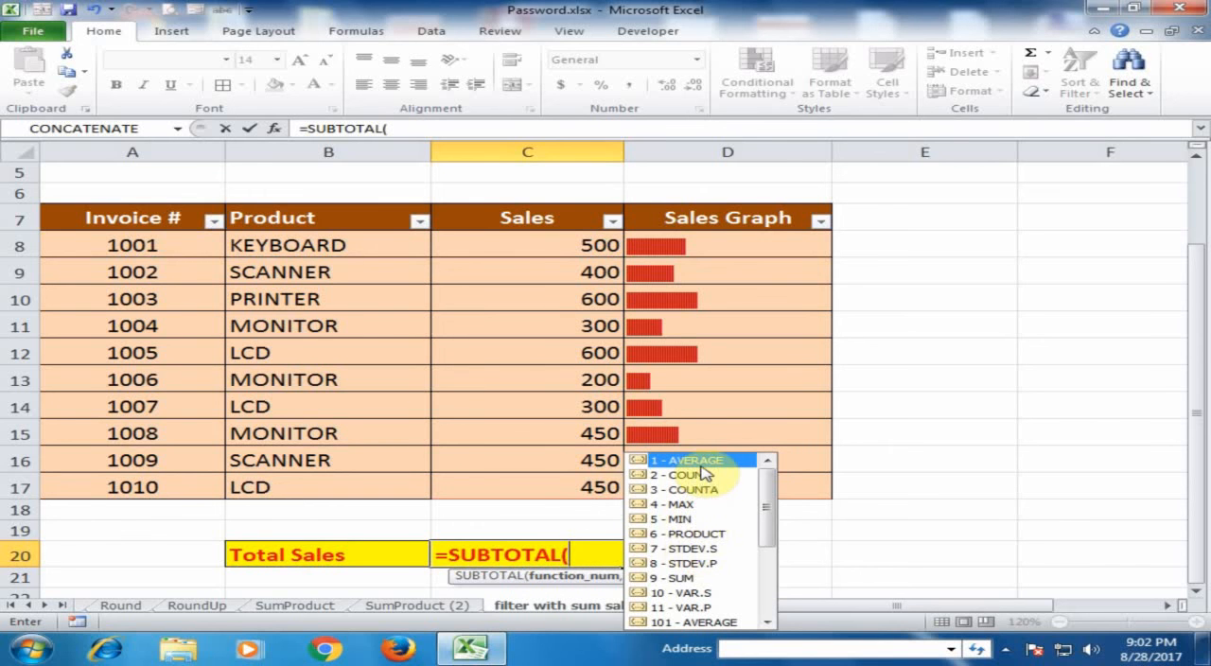
pyautogui.moveTo(696, 568)
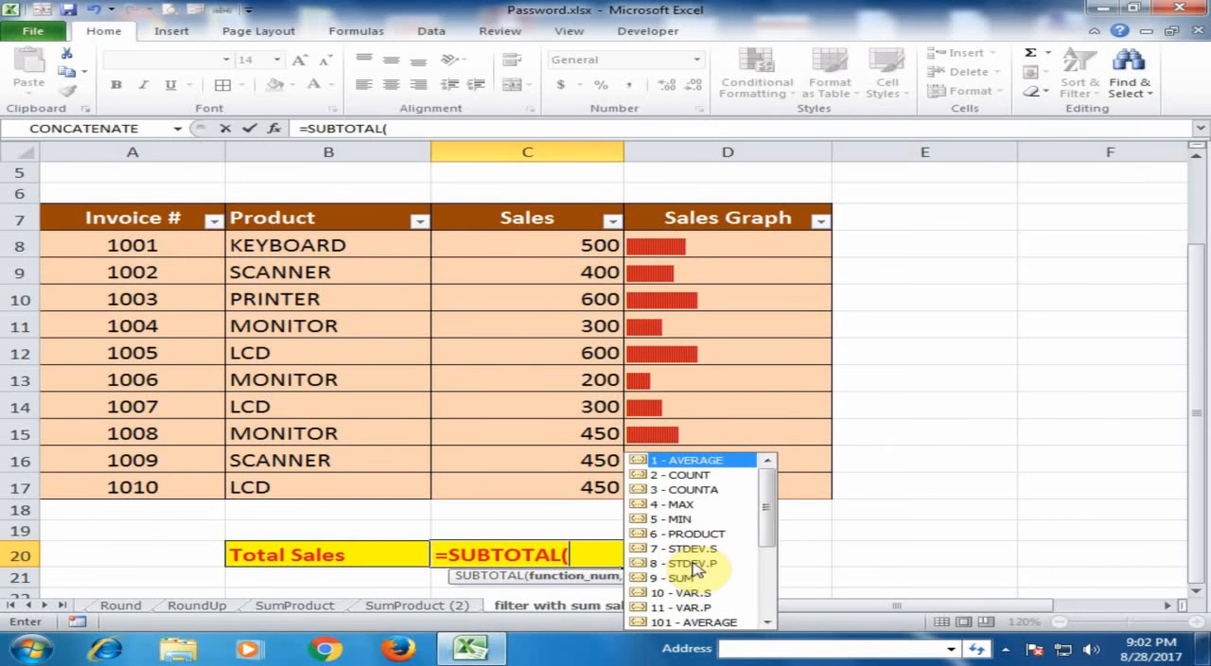
pyautogui.moveTo(673, 583)
pyautogui.write('9')
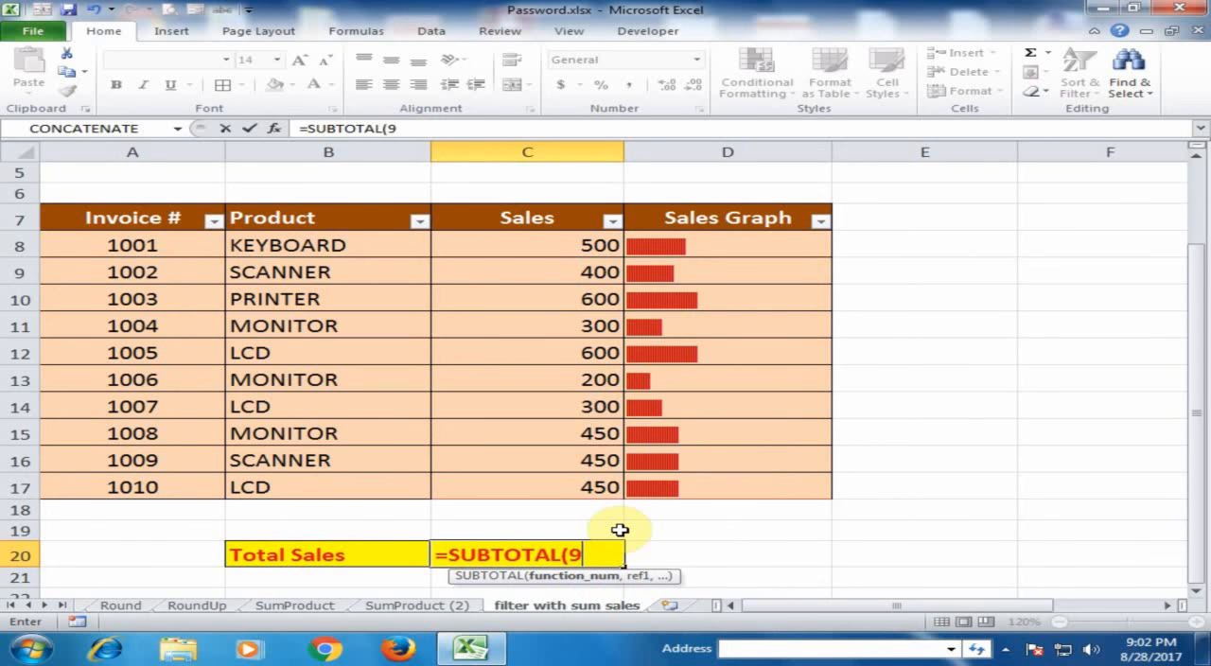
pyautogui.write(',')
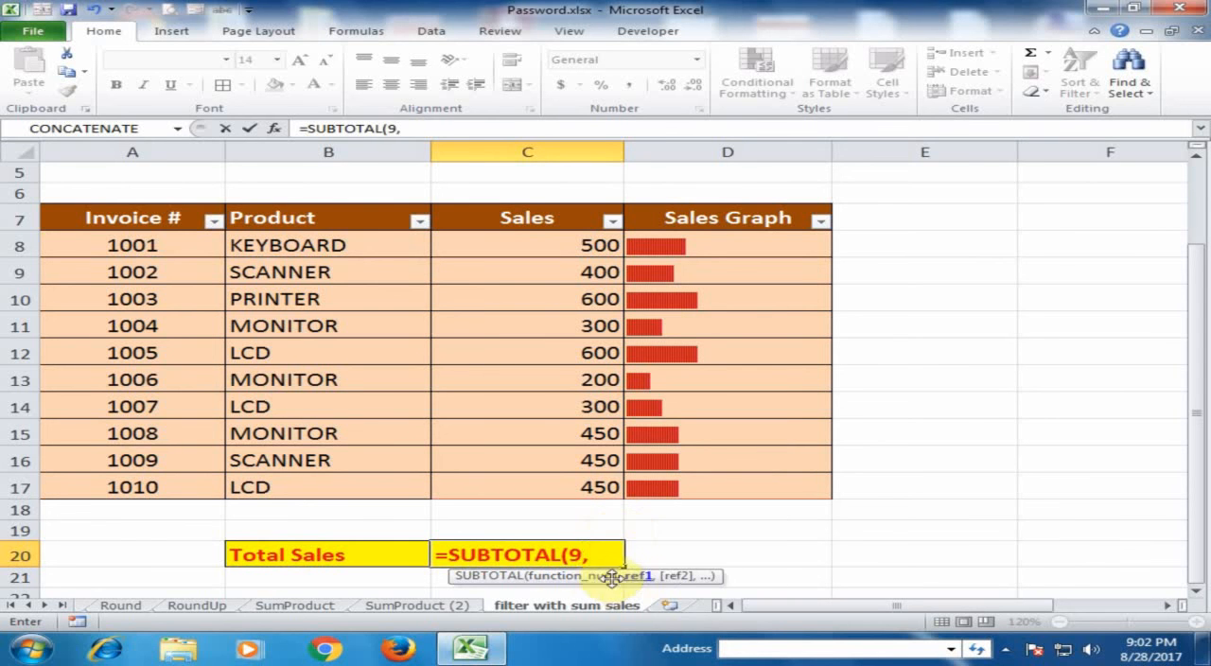
pyautogui.moveTo(613, 556)
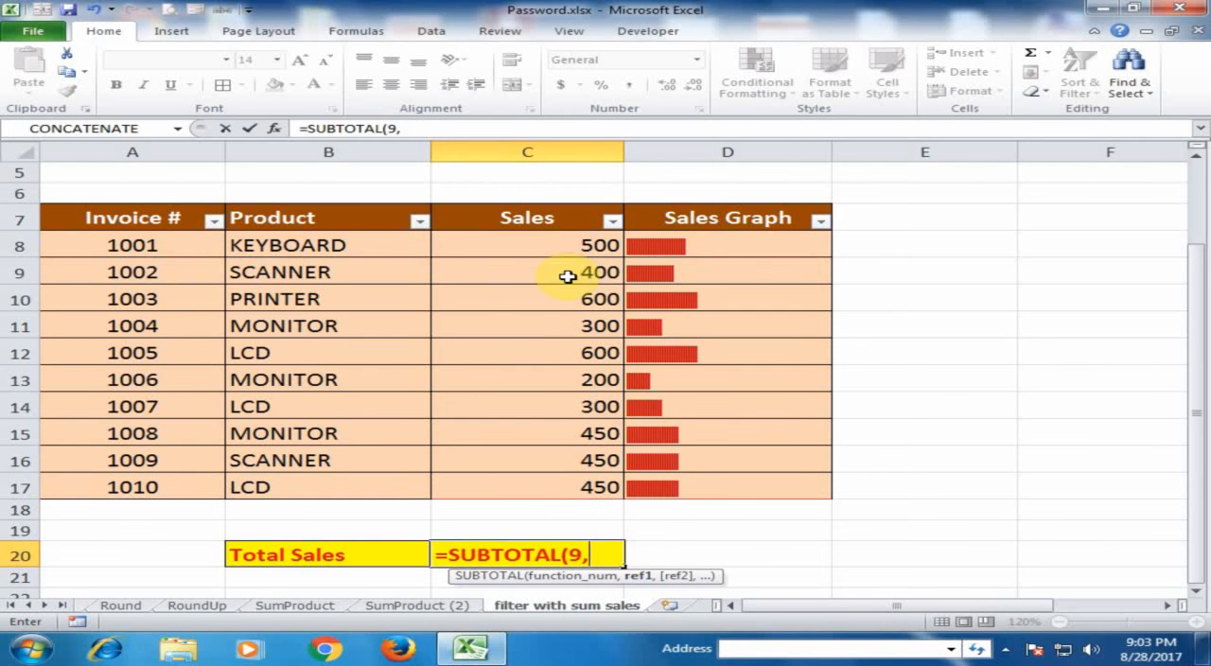
pyautogui.moveTo(568, 275); pyautogui.dragTo(578, 489)
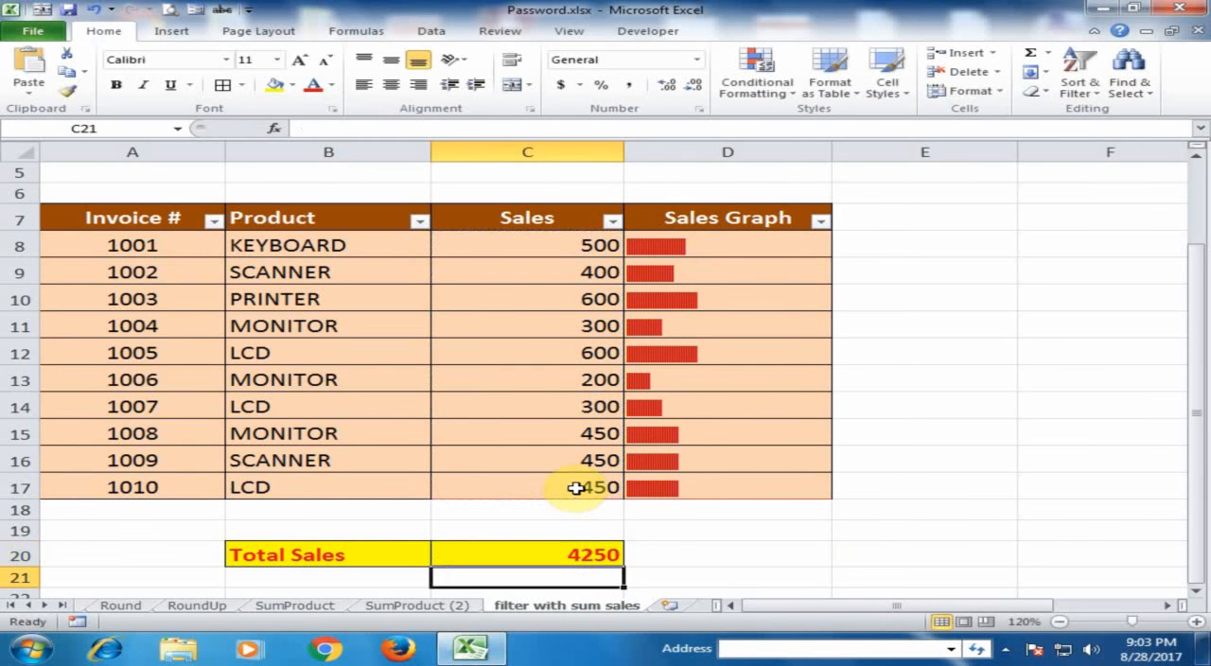
# Filter Product to LCD only so the SUBTOTAL Total Sales drops to 1350.
pyautogui.click(526, 555)
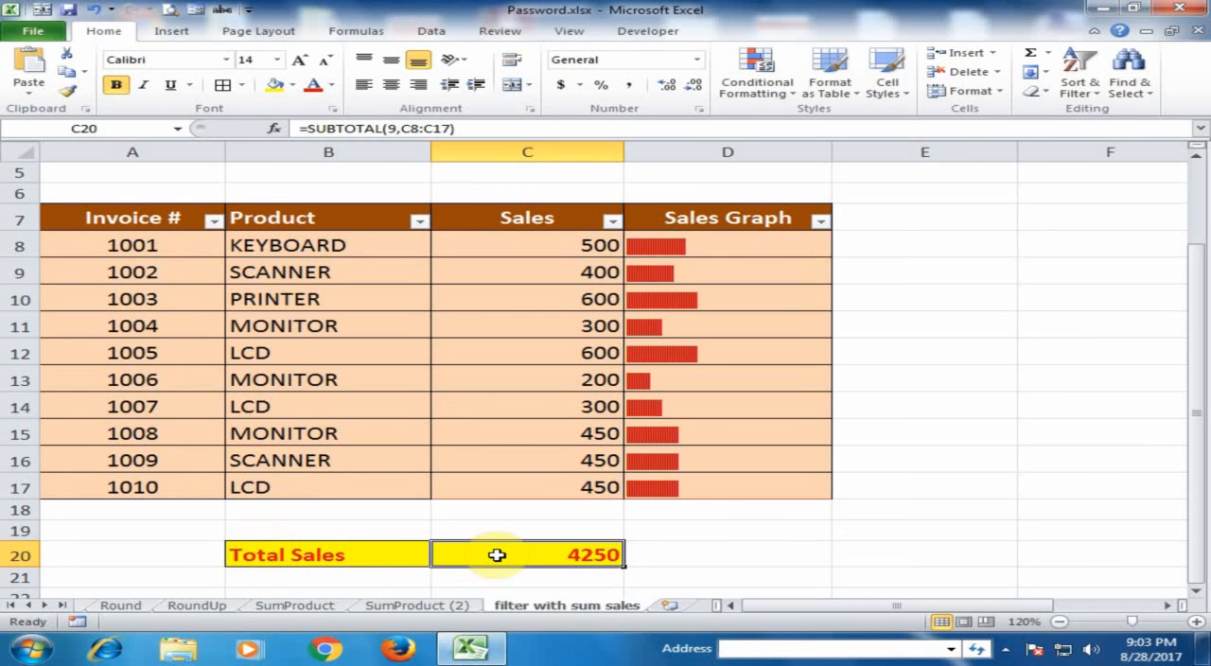
pyautogui.click(418, 220)
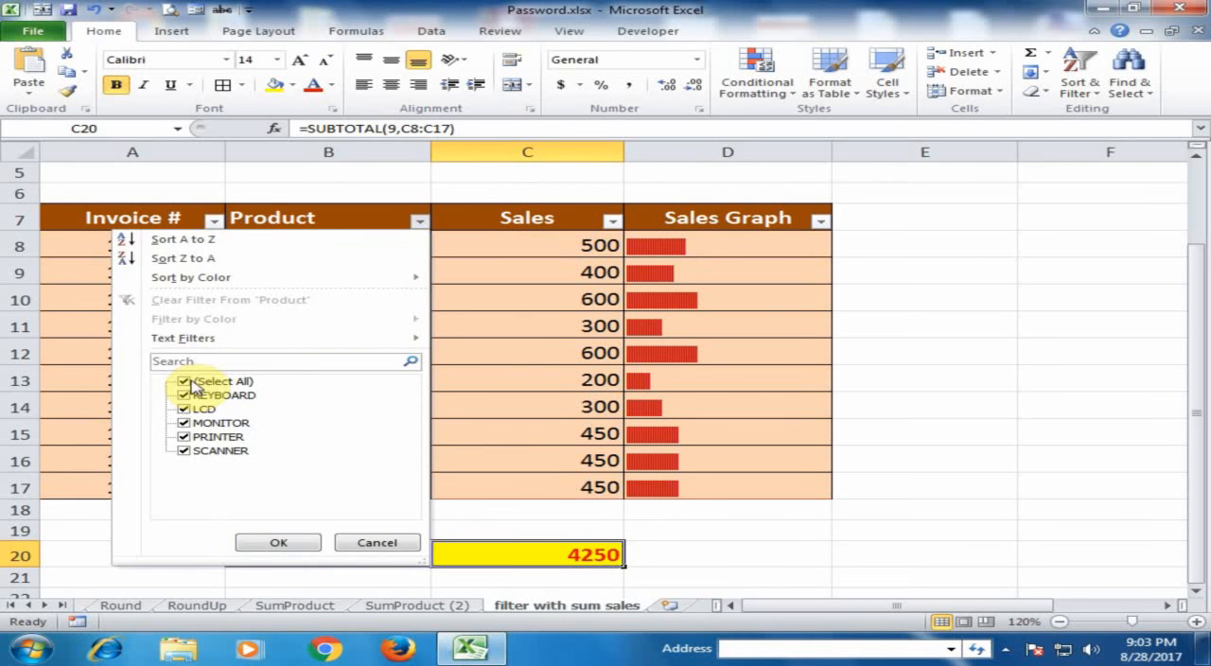
pyautogui.click(184, 381)
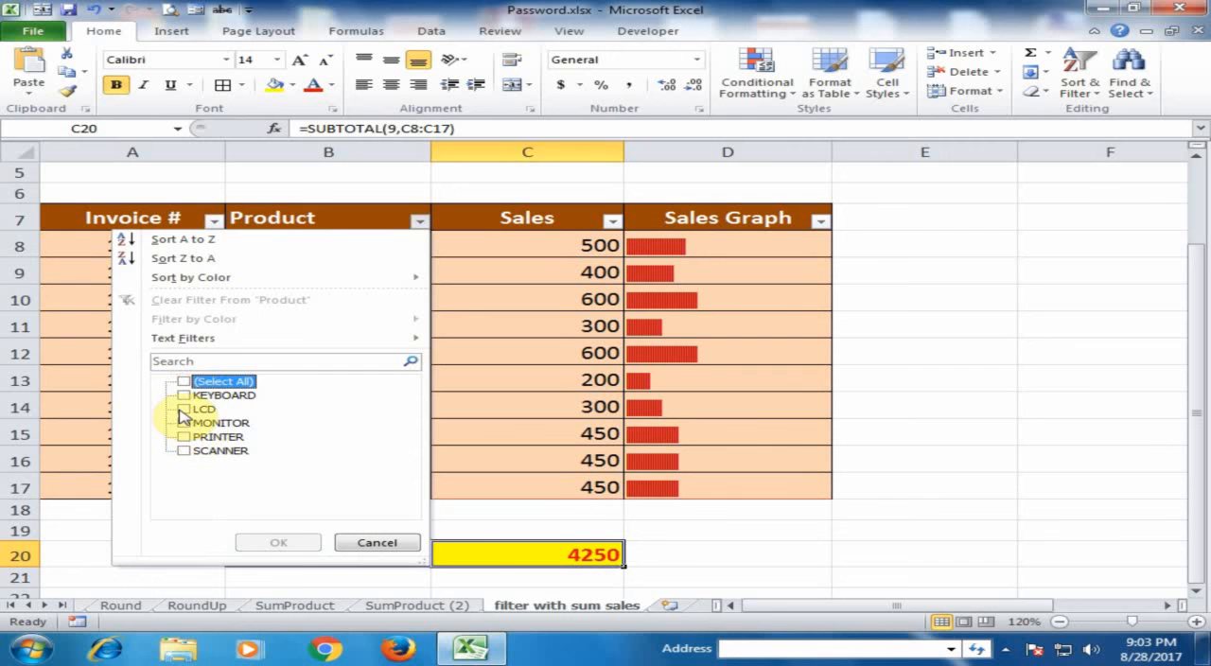
pyautogui.click(181, 409)
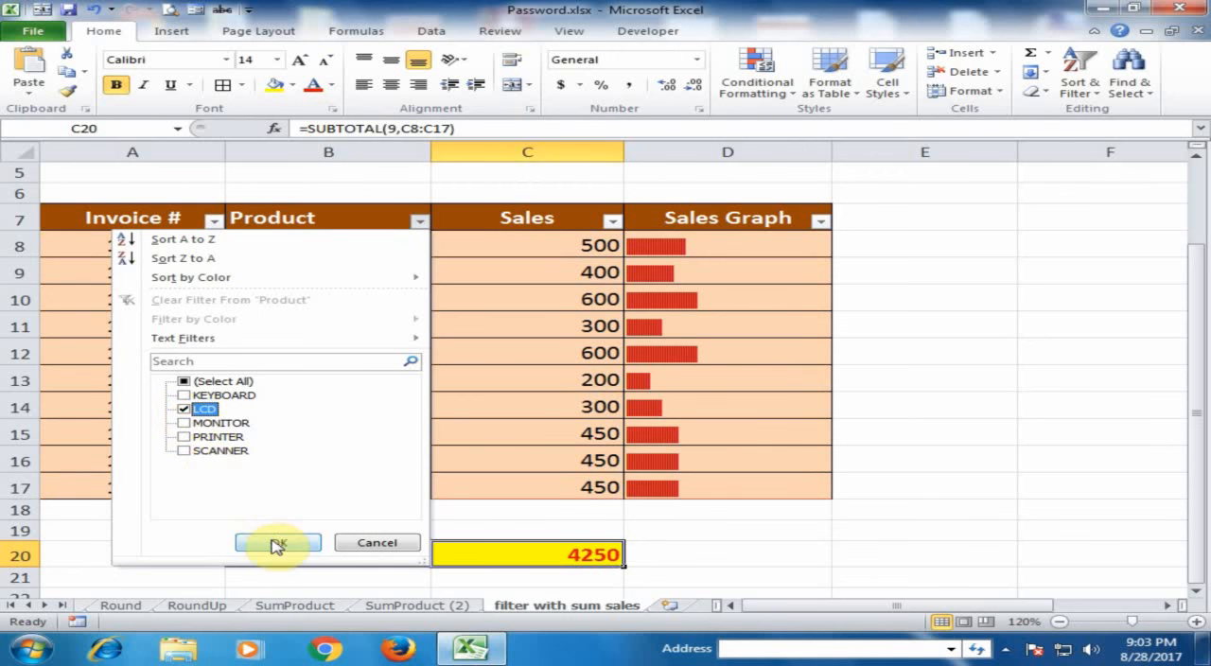
pyautogui.click(275, 542)
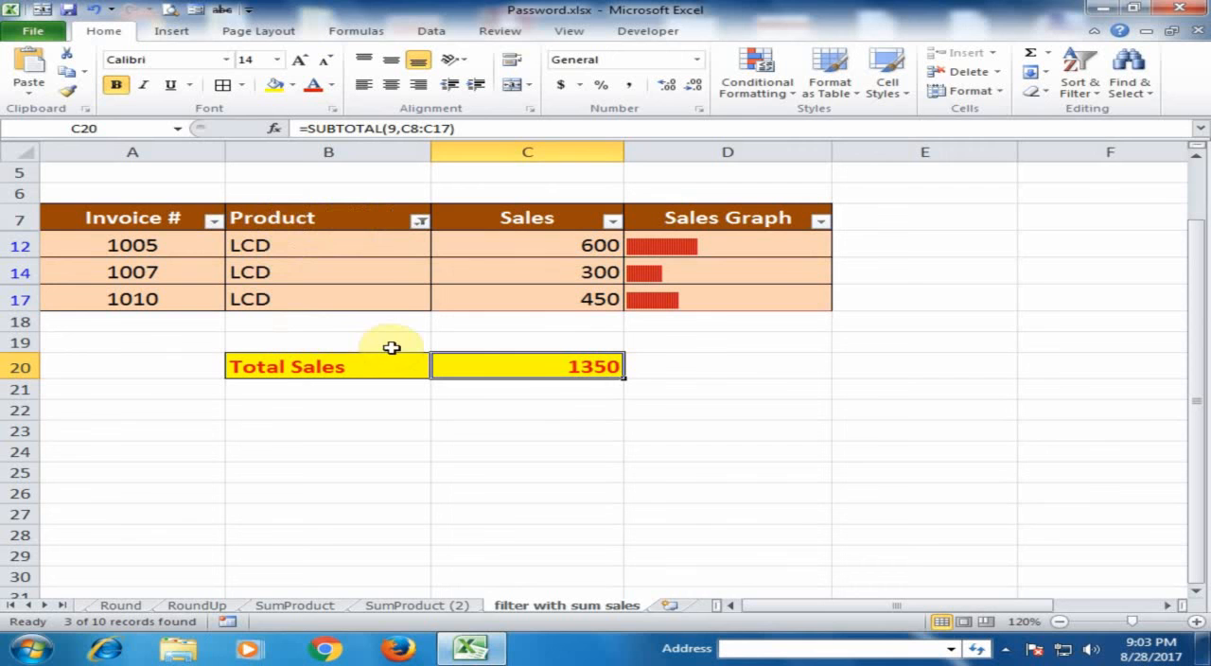
pyautogui.moveTo(201, 243)
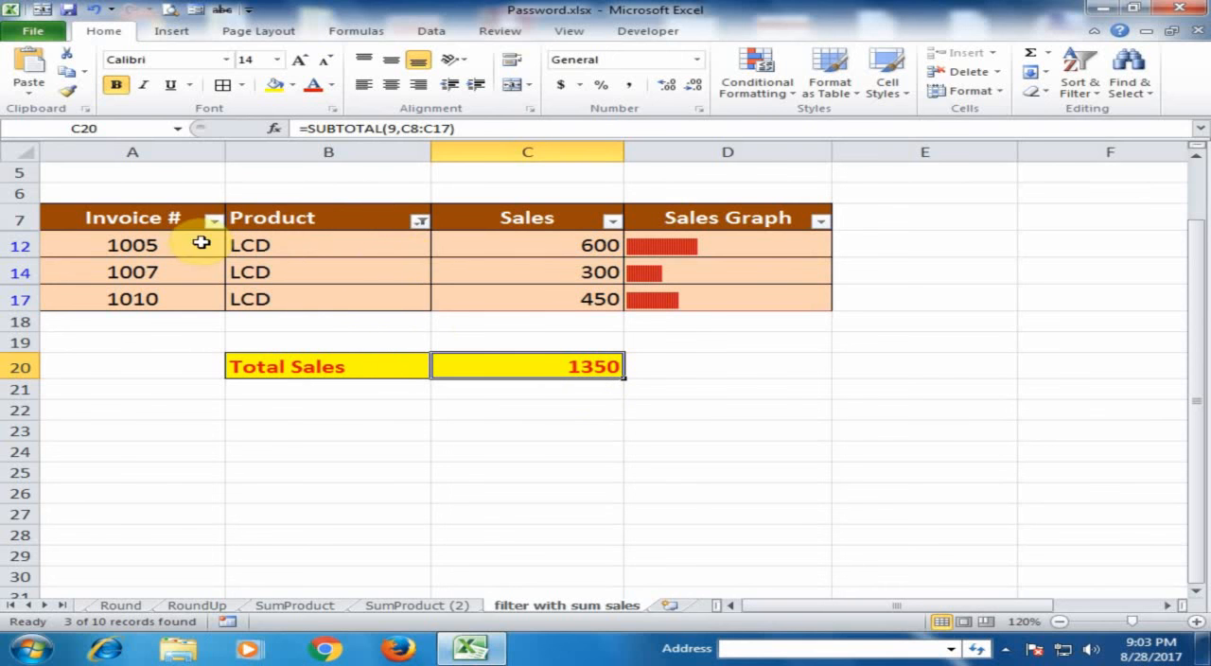
pyautogui.moveTo(409, 227)
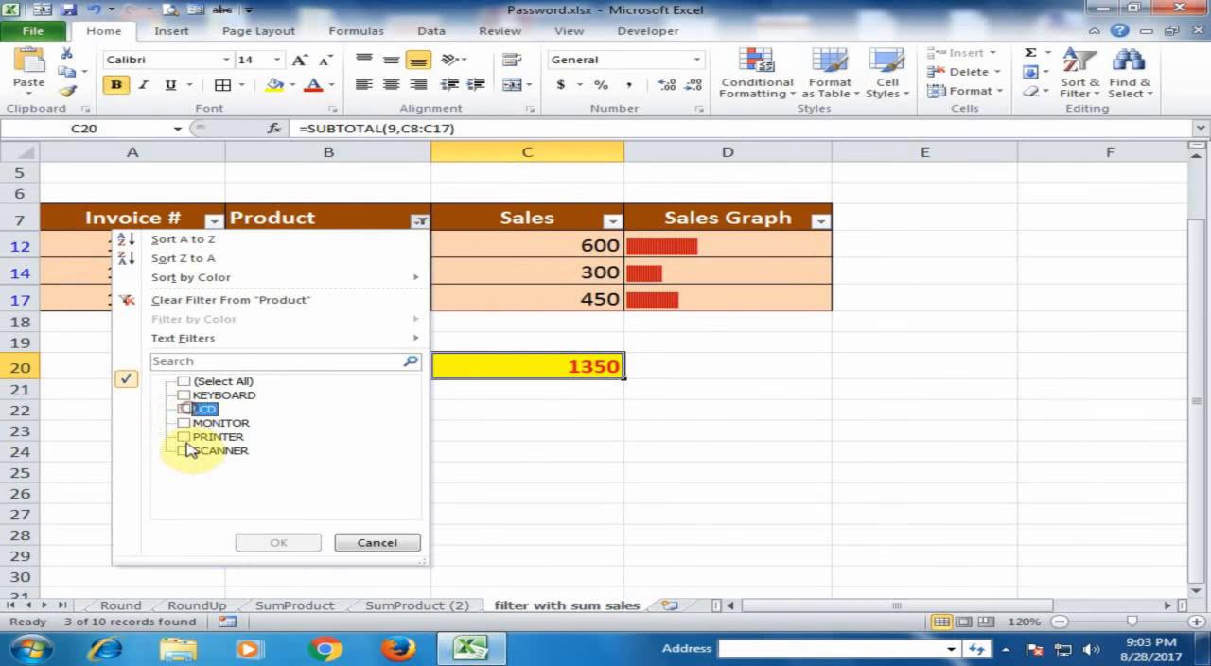
# Switch the Product filter to MONITOR only so Total Sales becomes 950.
pyautogui.click(276, 541)
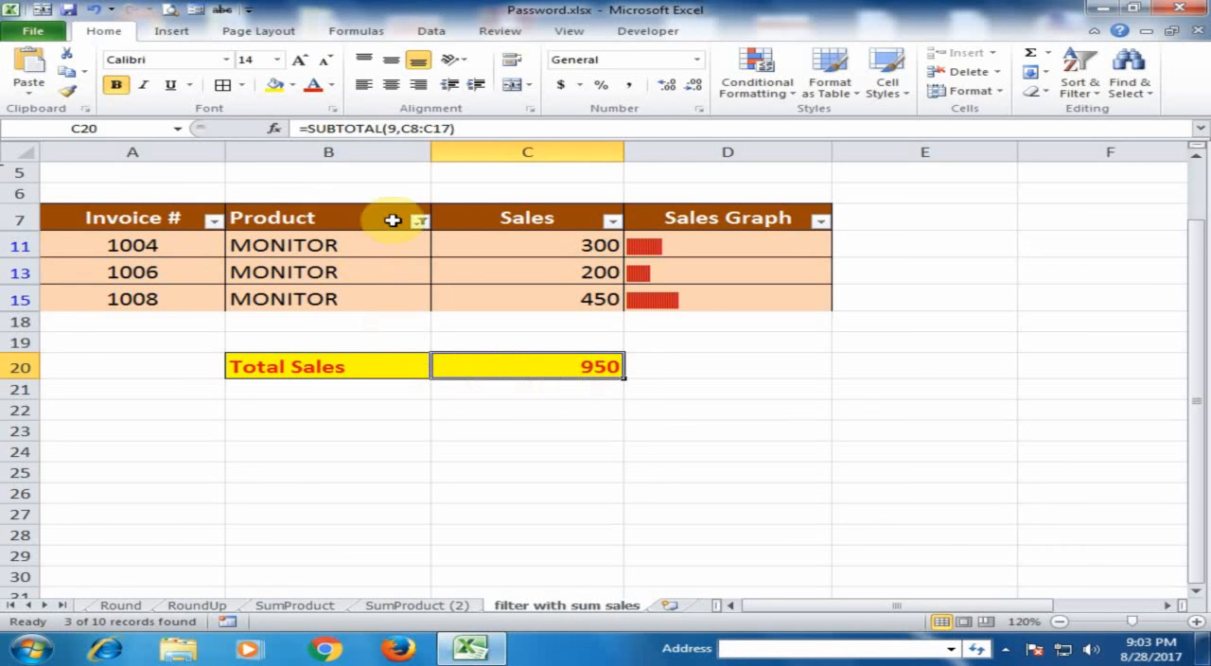
pyautogui.moveTo(562, 367)
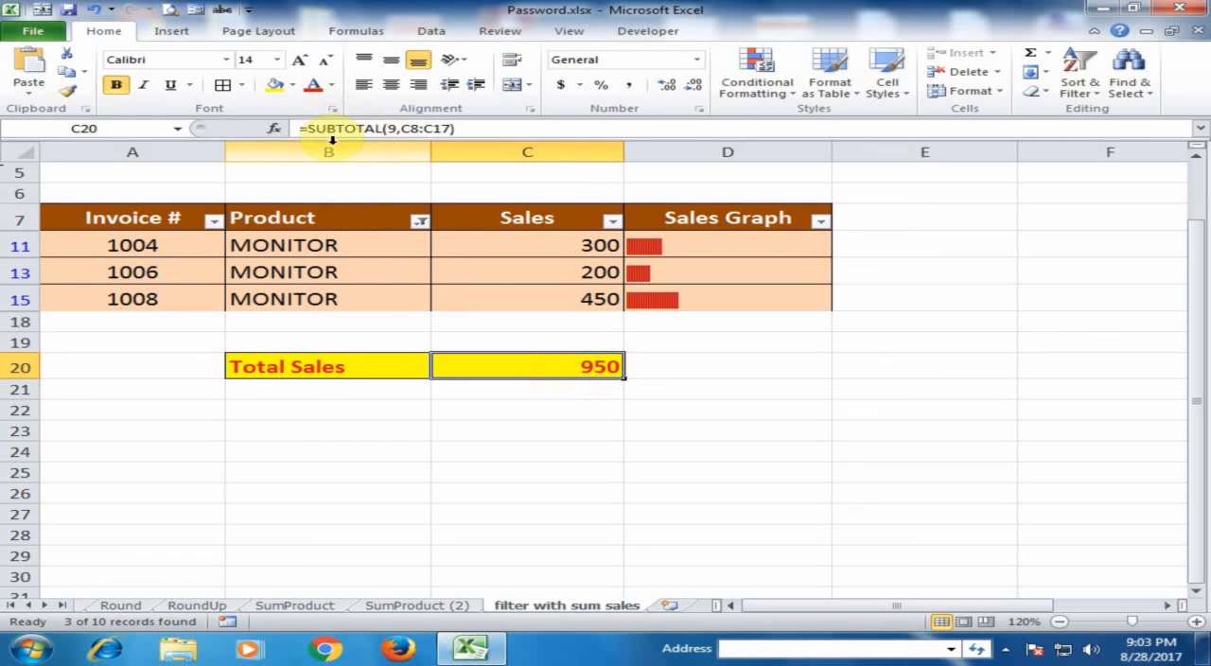
pyautogui.click(526, 473)
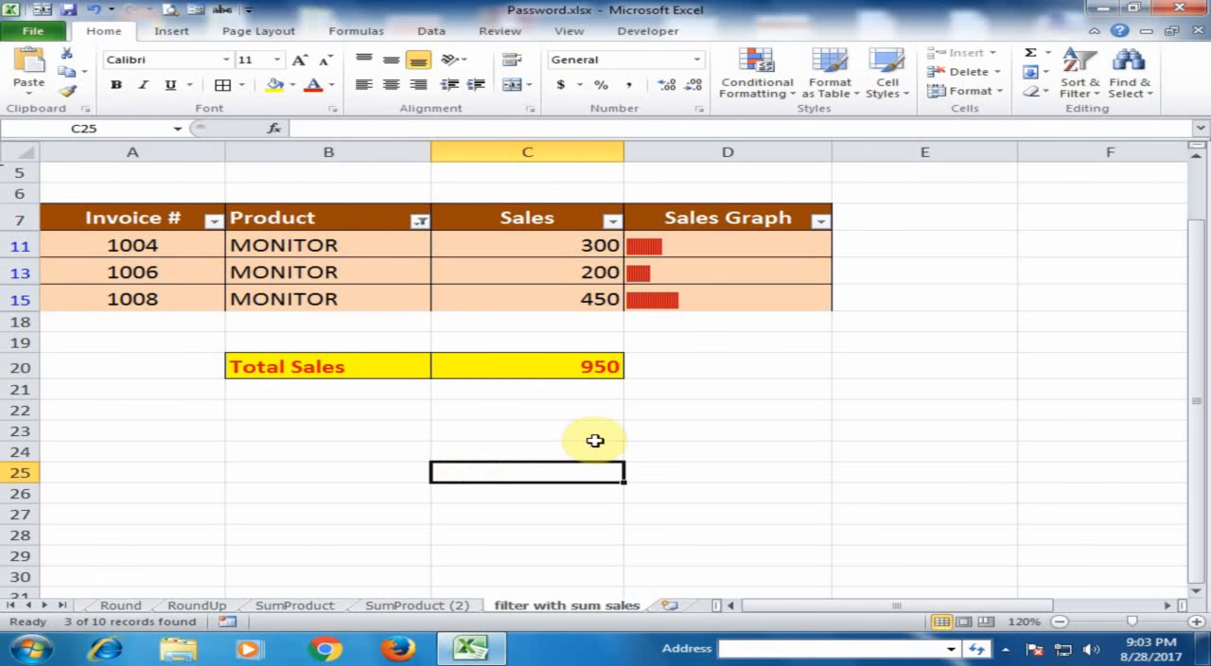